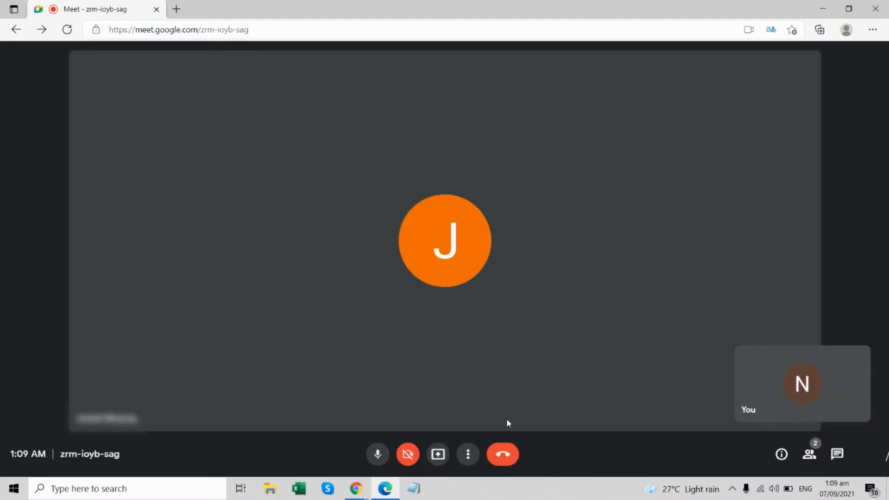
- Check the microphone and speaker devices in Meet's Audio settings, then leave the call
click(468, 454)
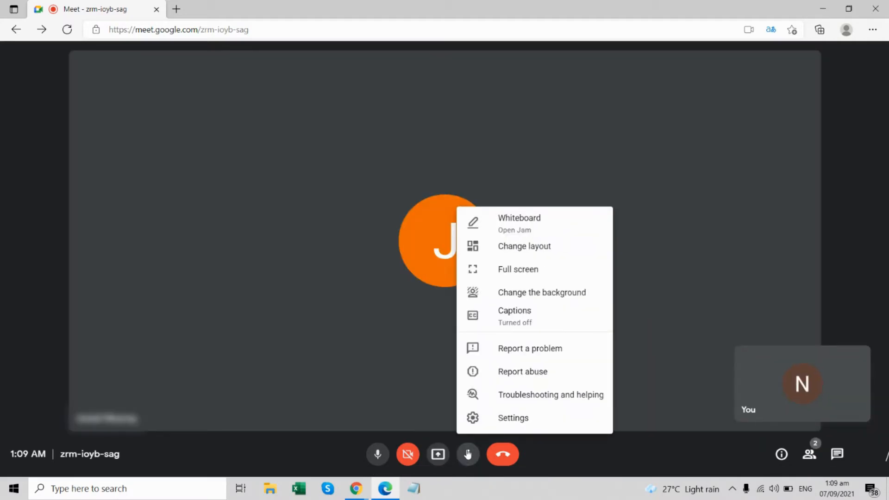
click(513, 418)
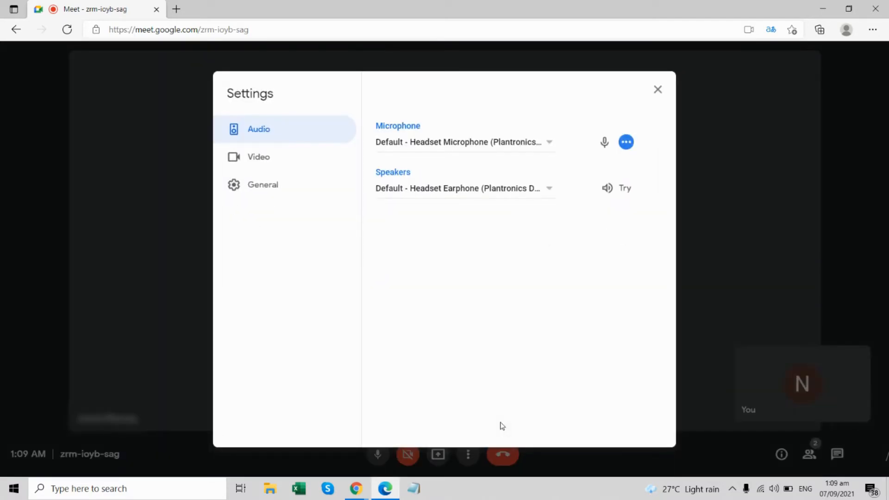
mouse_move(585, 148)
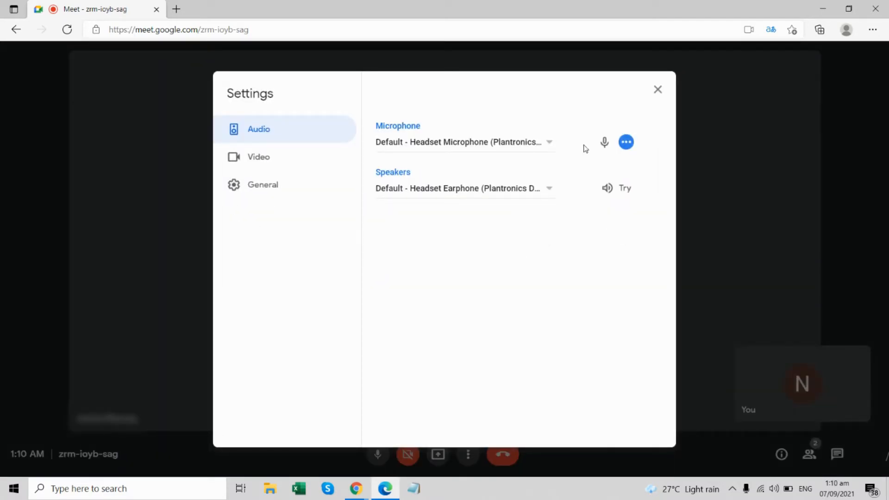
click(624, 188)
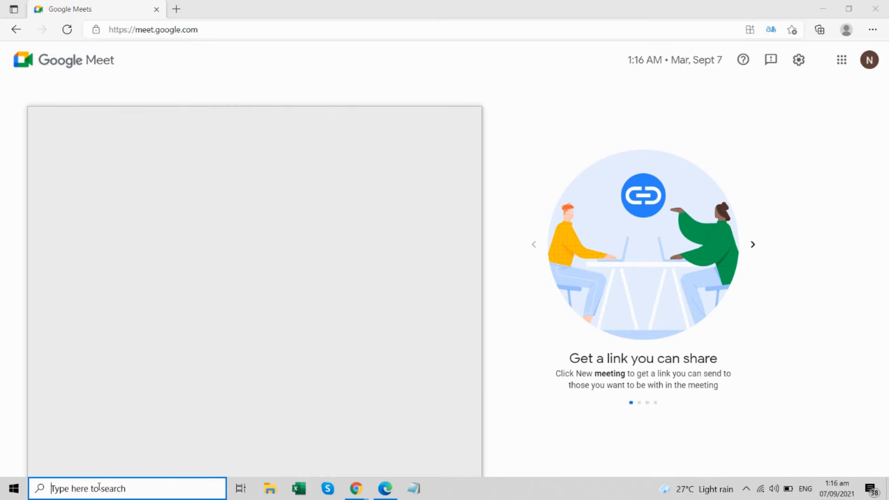
- Bring up Windows Date & time settings from the taskbar's Adjust date/time option
text(time zone)
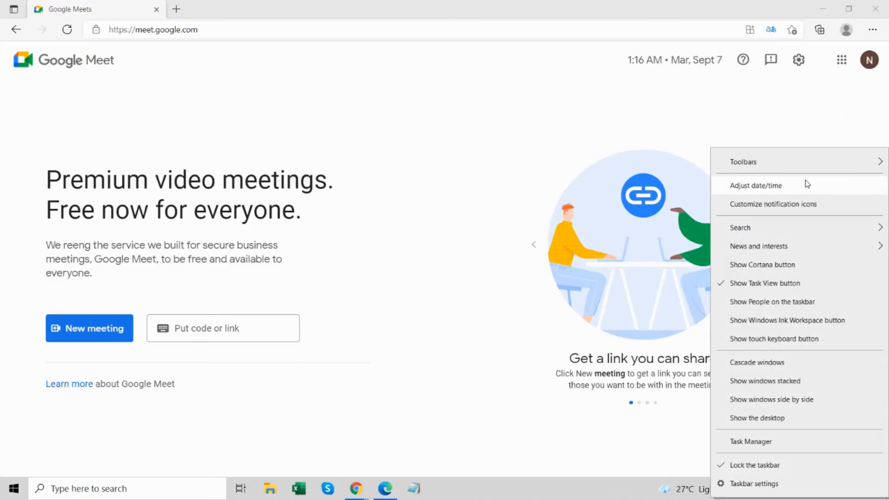
click(755, 185)
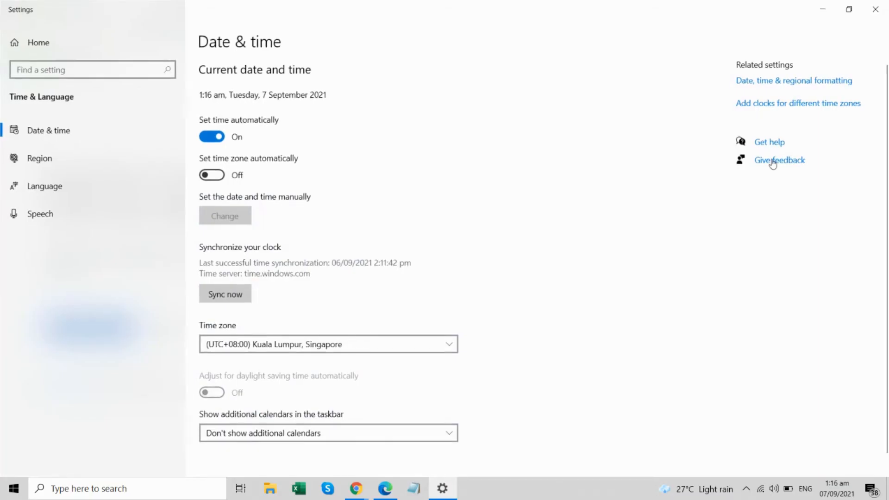
click(328, 344)
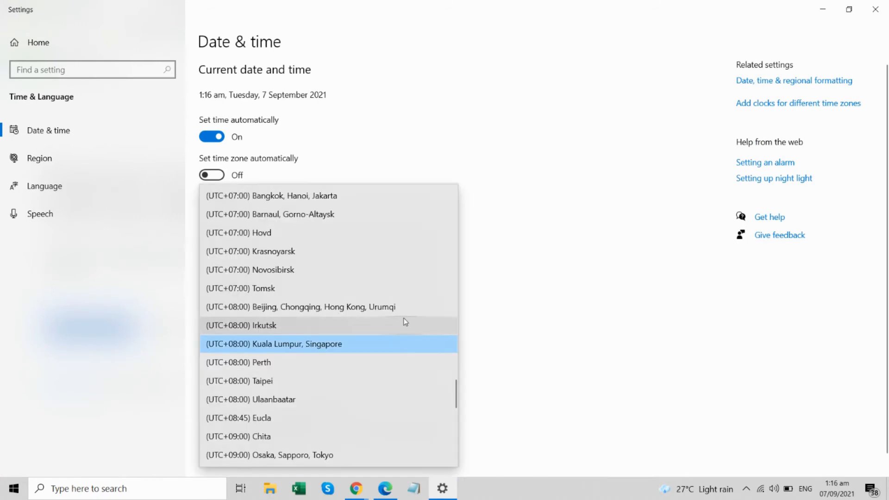
mouse_move(397, 195)
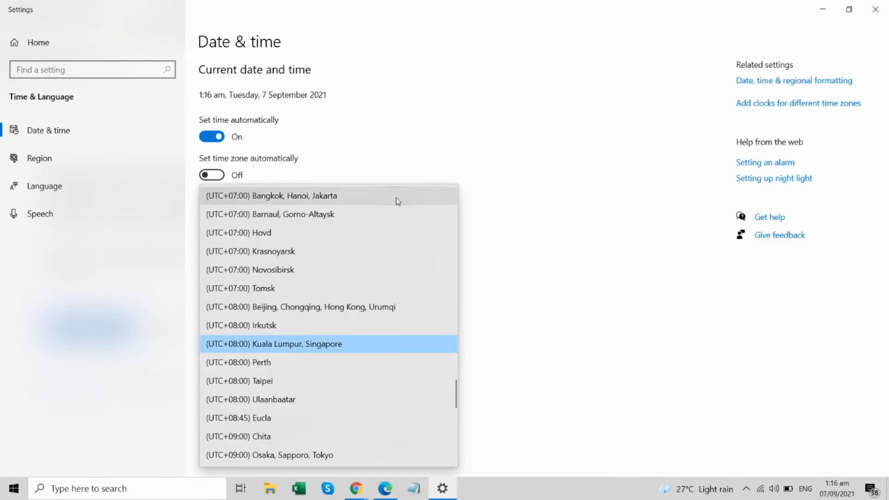
mouse_move(361, 454)
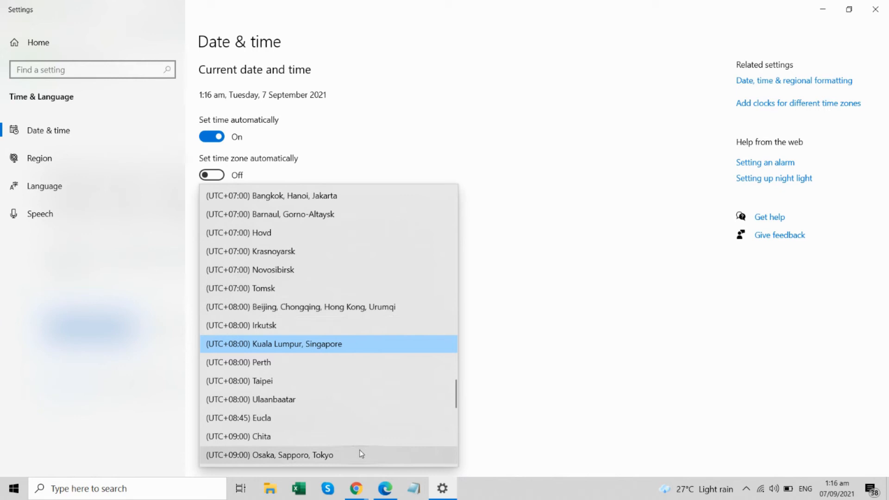
mouse_move(362, 315)
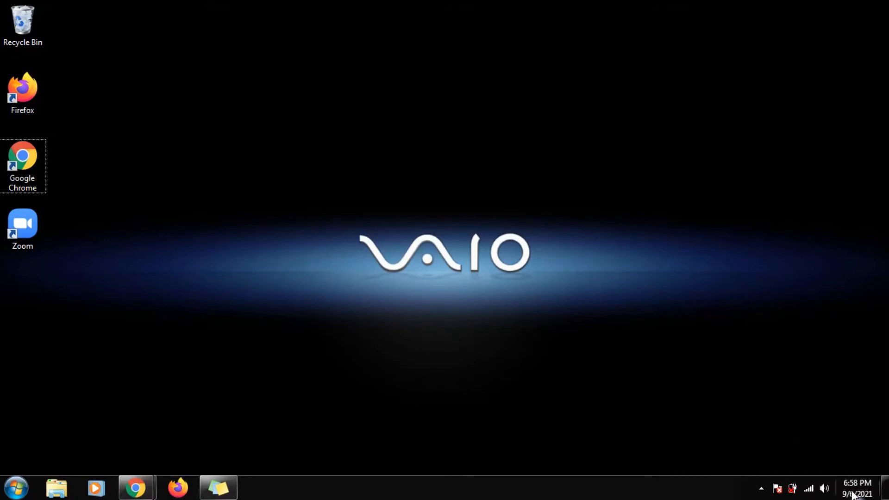
- From the taskbar clock, reach Windows 7 Date and Time and scroll the zone list toward UTC+08:00 Kuala Lumpur
click(857, 488)
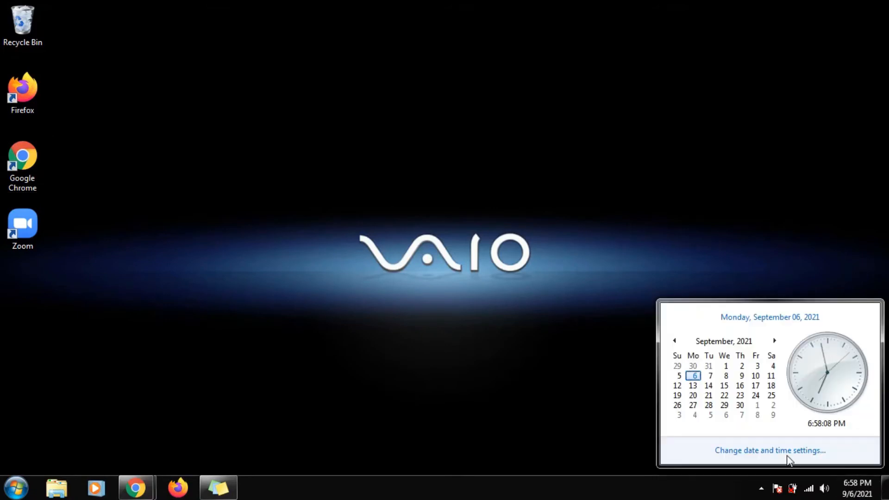
click(769, 451)
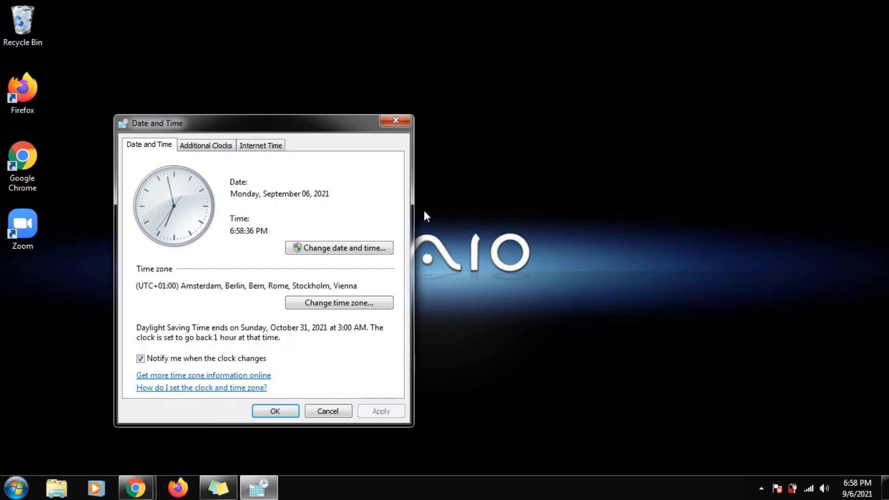
drag(157, 123, 304, 89)
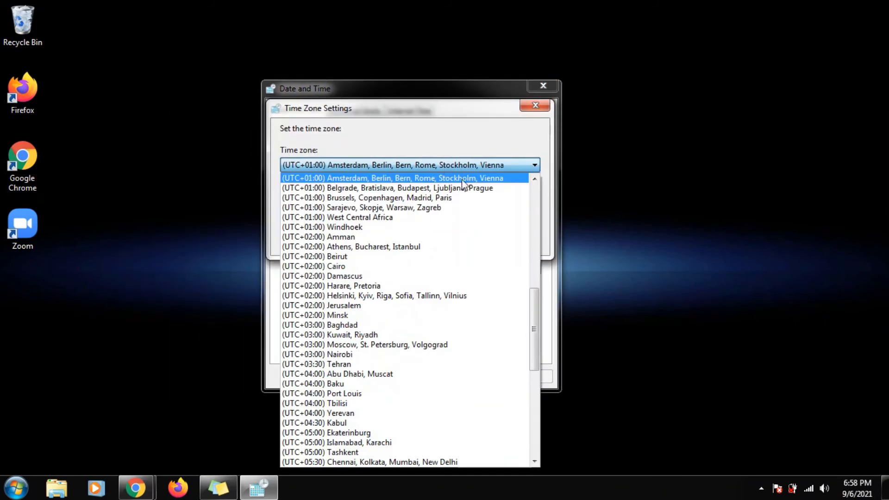
scroll(down, 3)
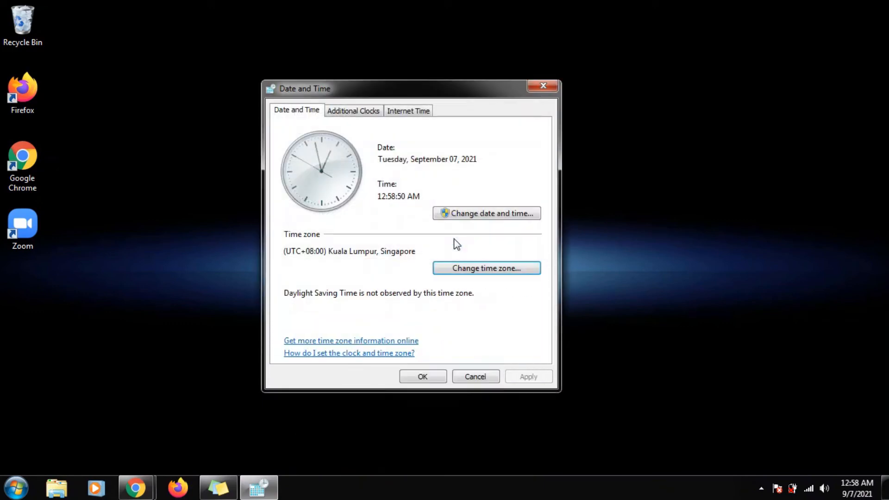
mouse_move(459, 235)
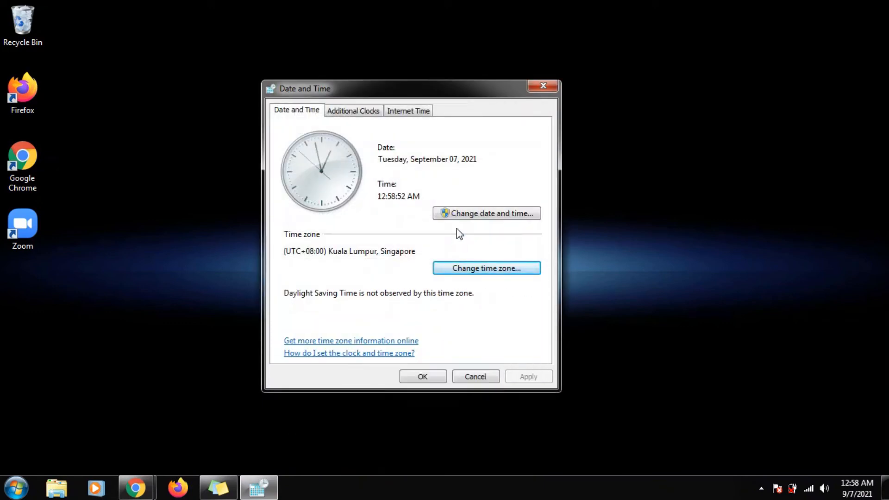
click(486, 213)
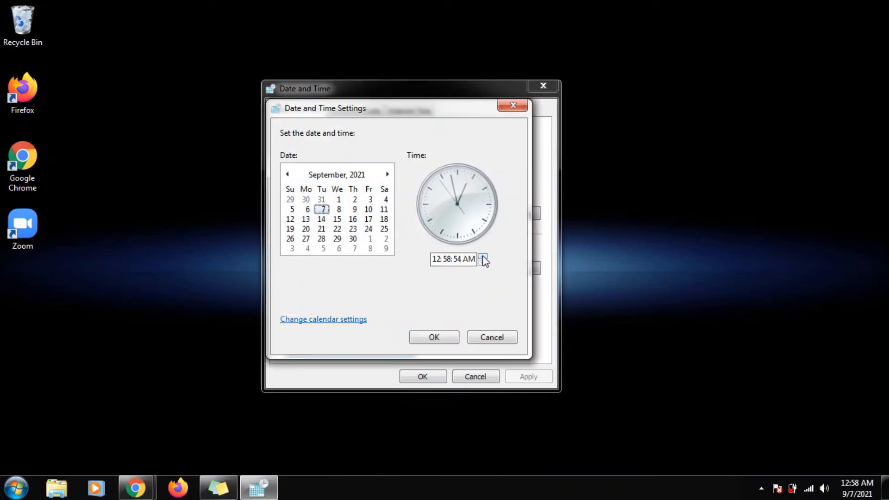
click(484, 262)
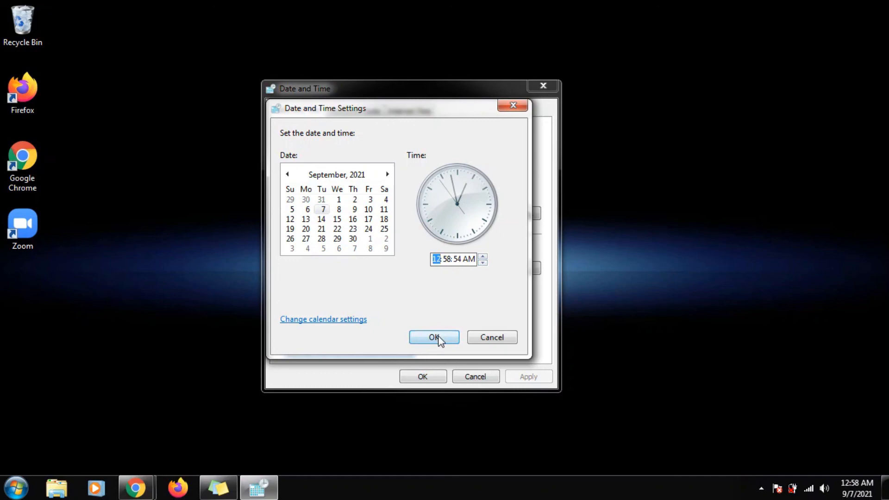
click(433, 337)
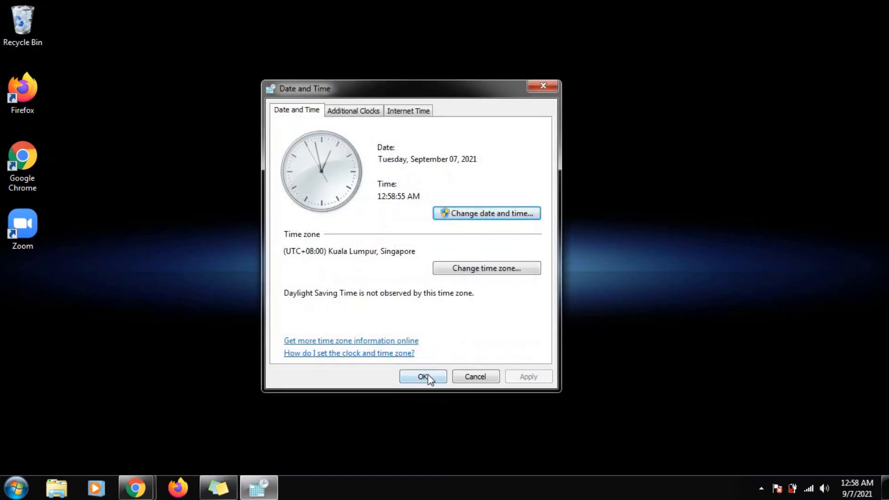